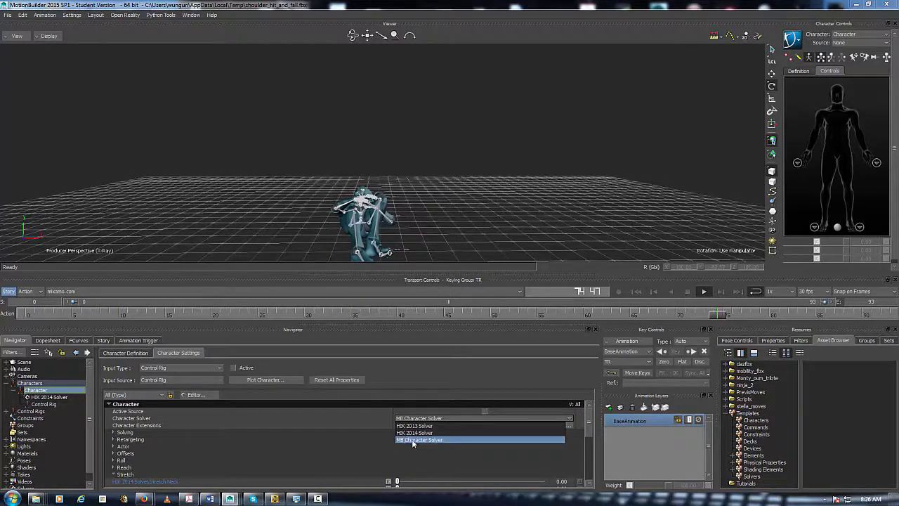
# Step: Switch the shoulder-hit character's solver to MB Character Solver
pyautogui.click(418, 440)
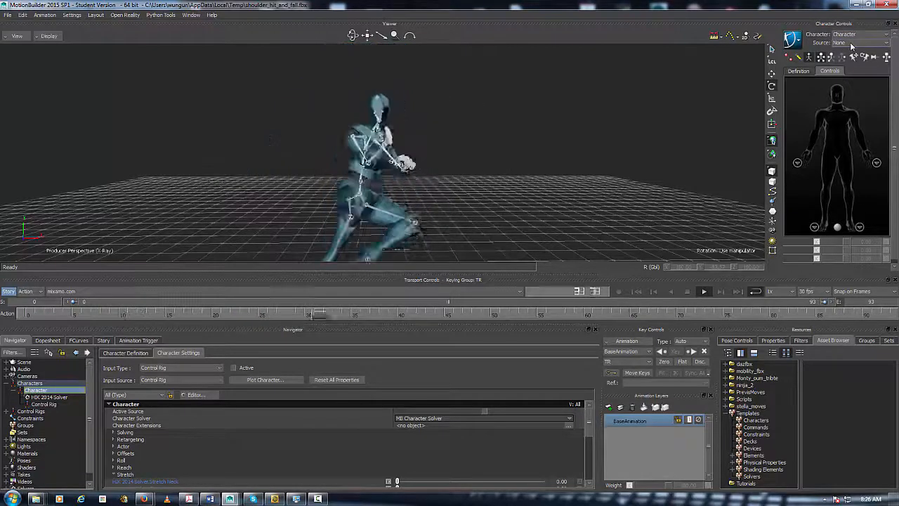
# Step: Expand the character properties down to the Modifiers group showing Mirror Animation
pyautogui.click(861, 43)
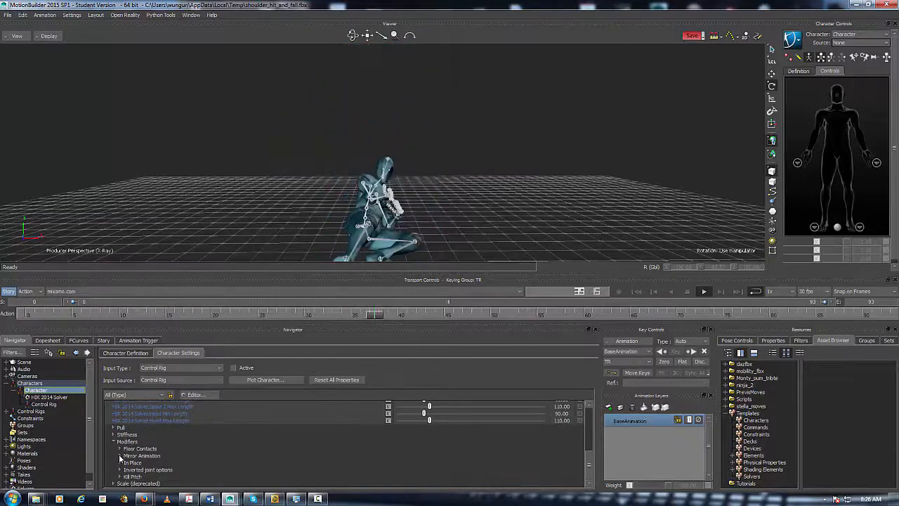
# Step: Enable Mirror Animation so the hit lands on the right shoulder
pyautogui.click(484, 462)
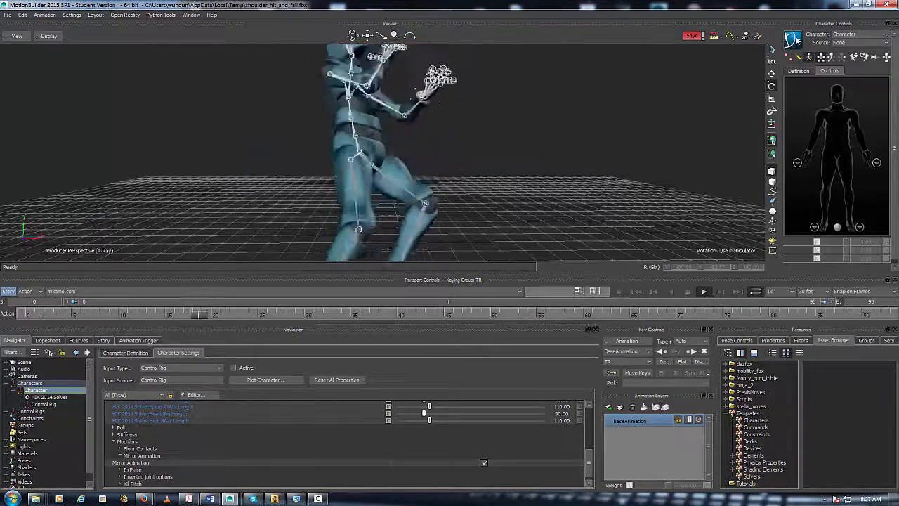
pyautogui.click(793, 40)
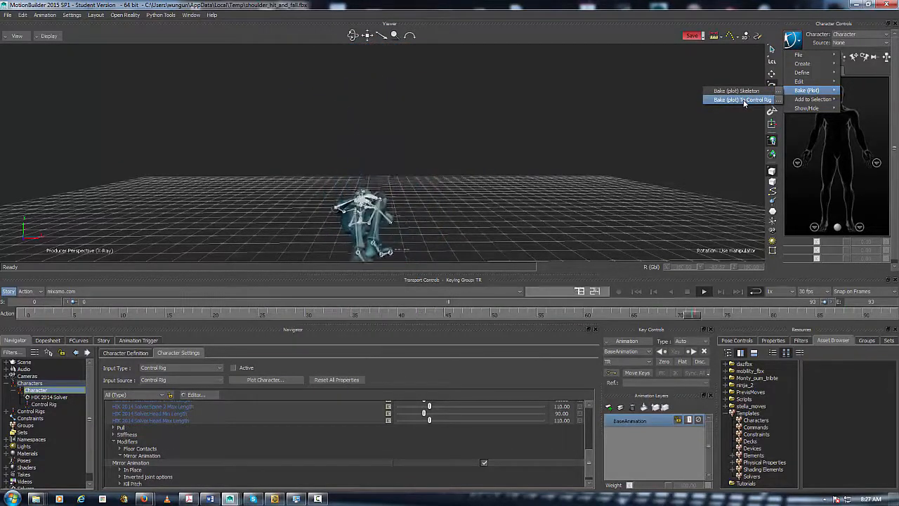
# Step: Bake the mirrored animation to the control rig and stop playback
pyautogui.click(742, 99)
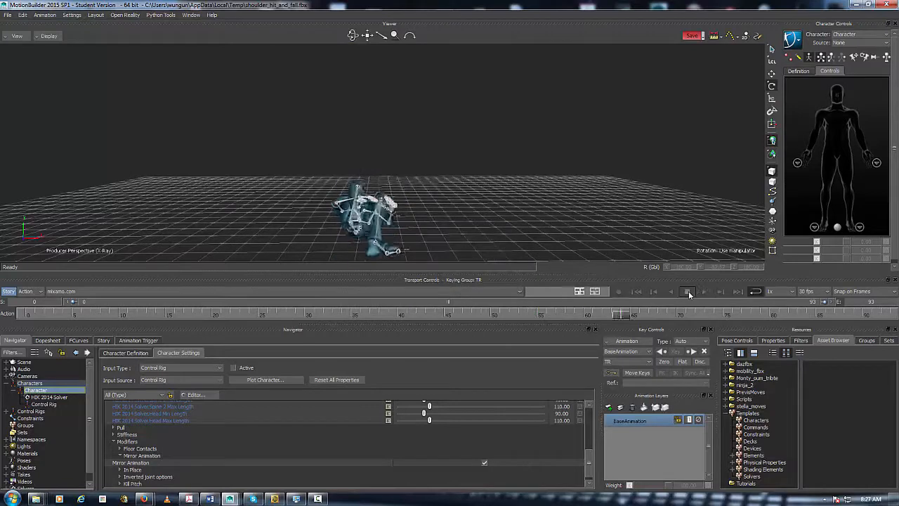
pyautogui.click(794, 40)
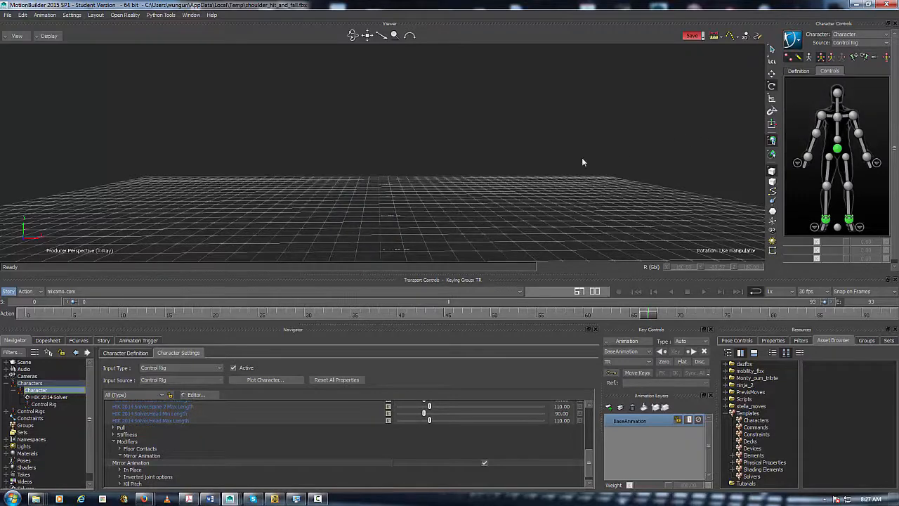
pyautogui.moveTo(467, 181)
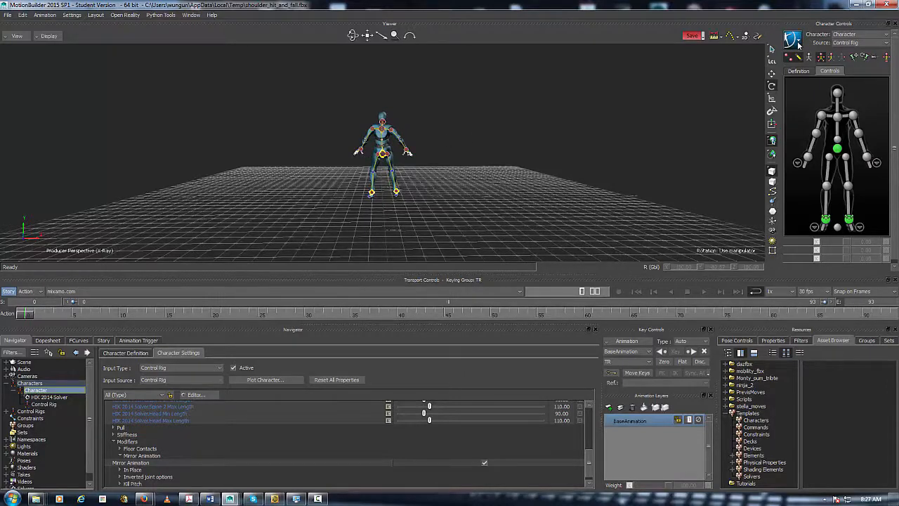
# Step: Plot the mirrored animation onto the skeleton from the Character Controls bake options
pyautogui.click(793, 41)
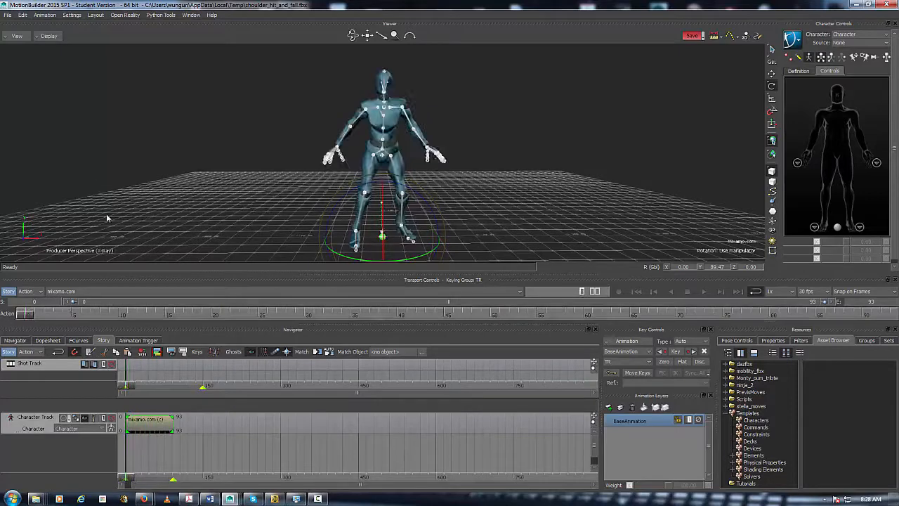
pyautogui.click(8, 14)
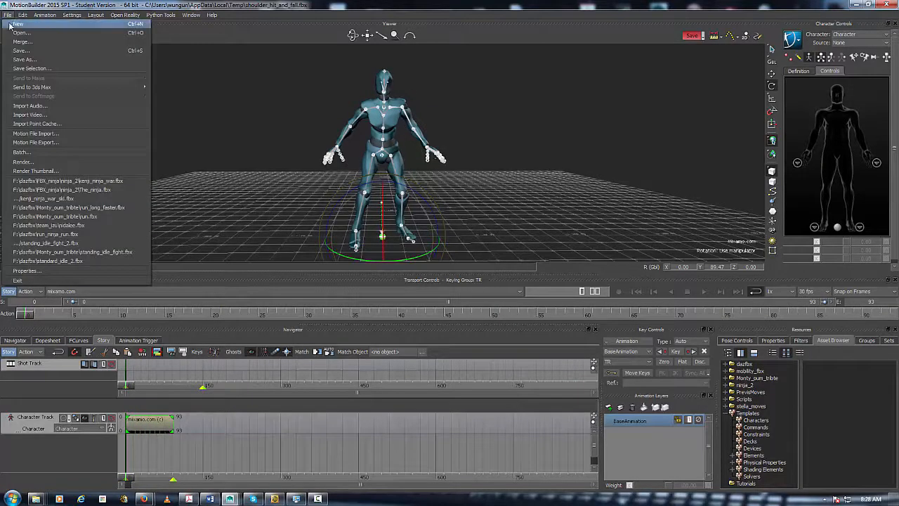
pyautogui.moveTo(21, 33)
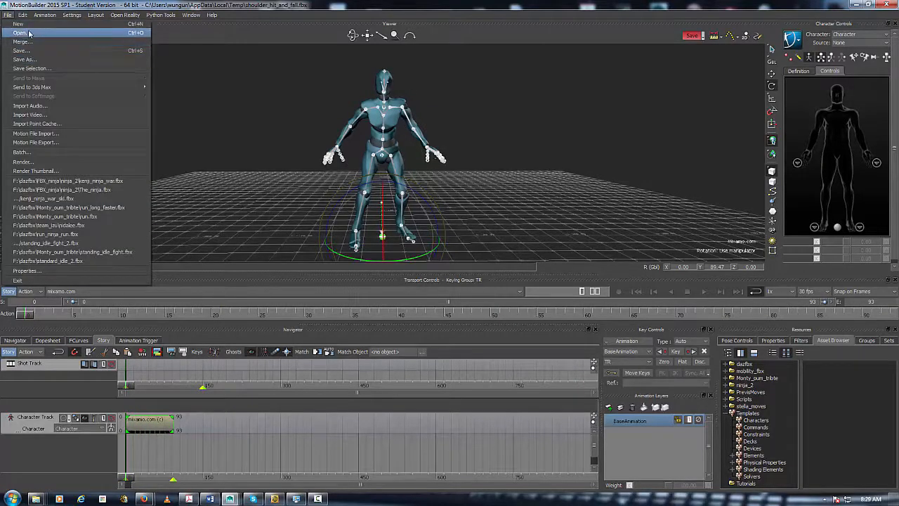
pyautogui.moveTo(22, 50)
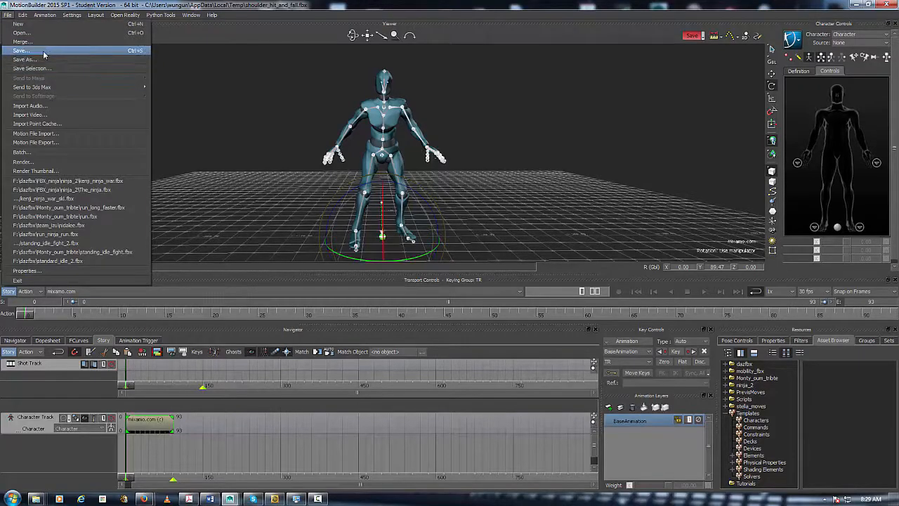
pyautogui.click(21, 50)
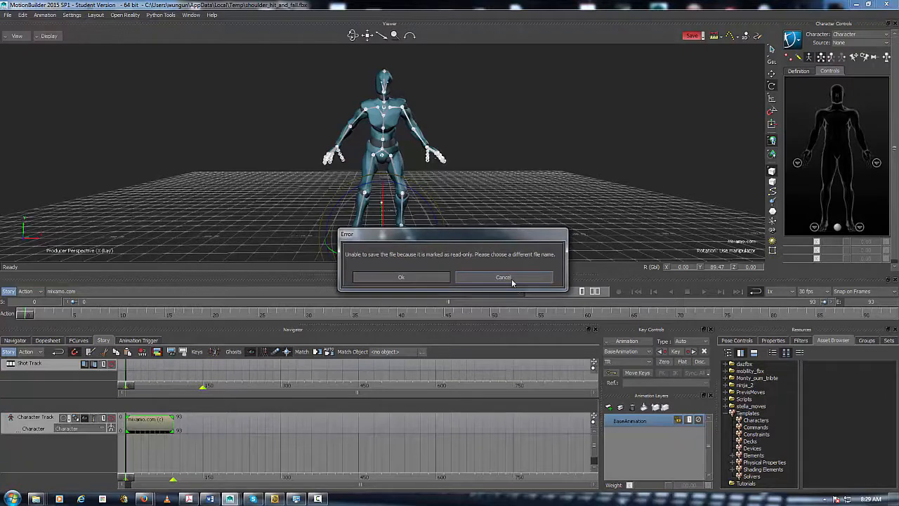
pyautogui.click(503, 276)
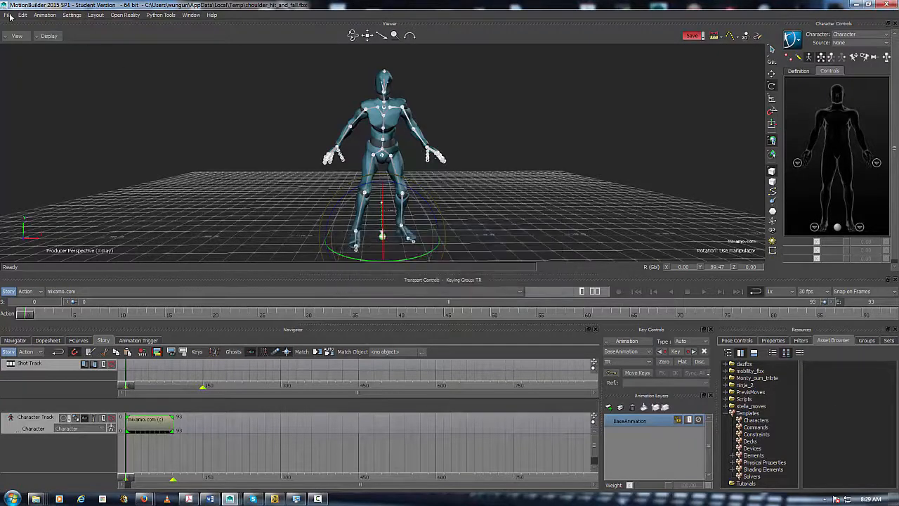
pyautogui.click(8, 15)
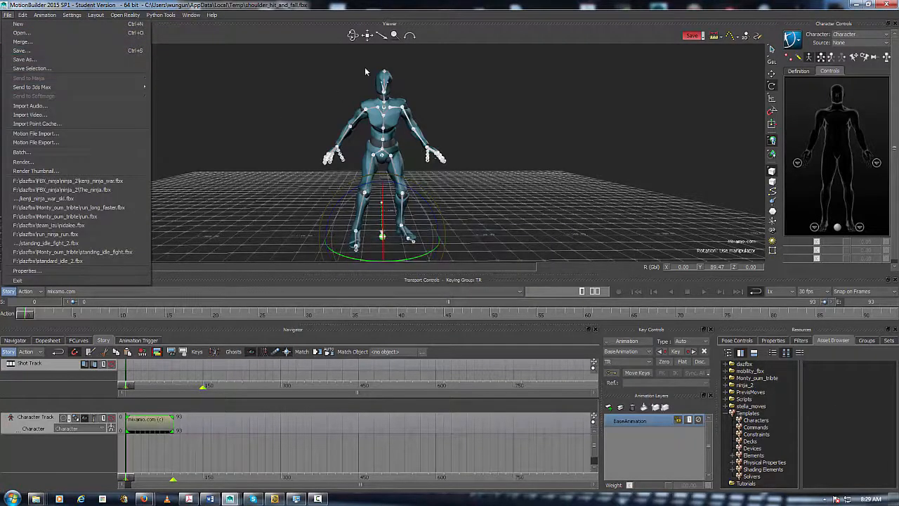
pyautogui.click(264, 166)
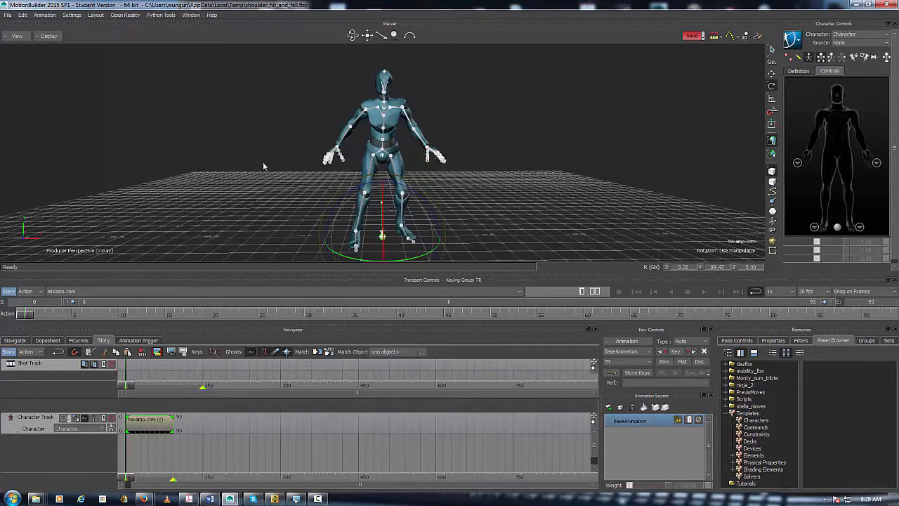
pyautogui.moveTo(313, 155)
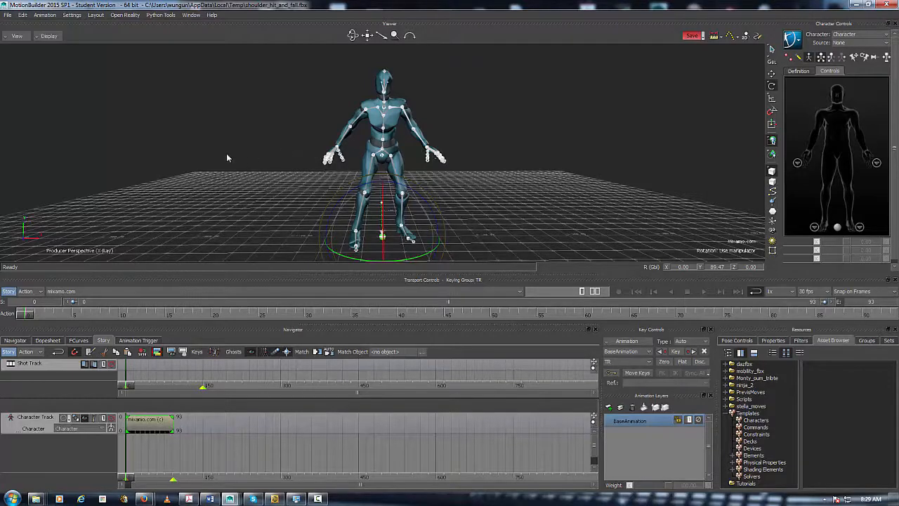
pyautogui.moveTo(210, 157)
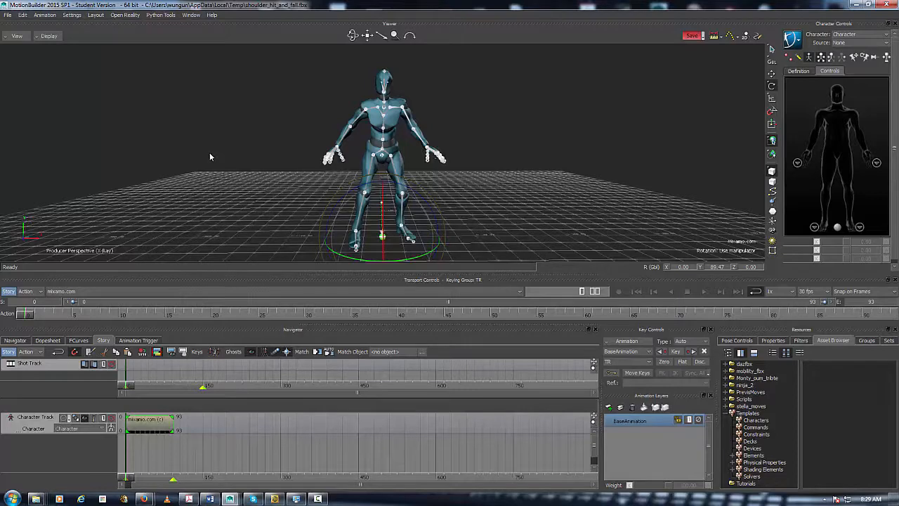